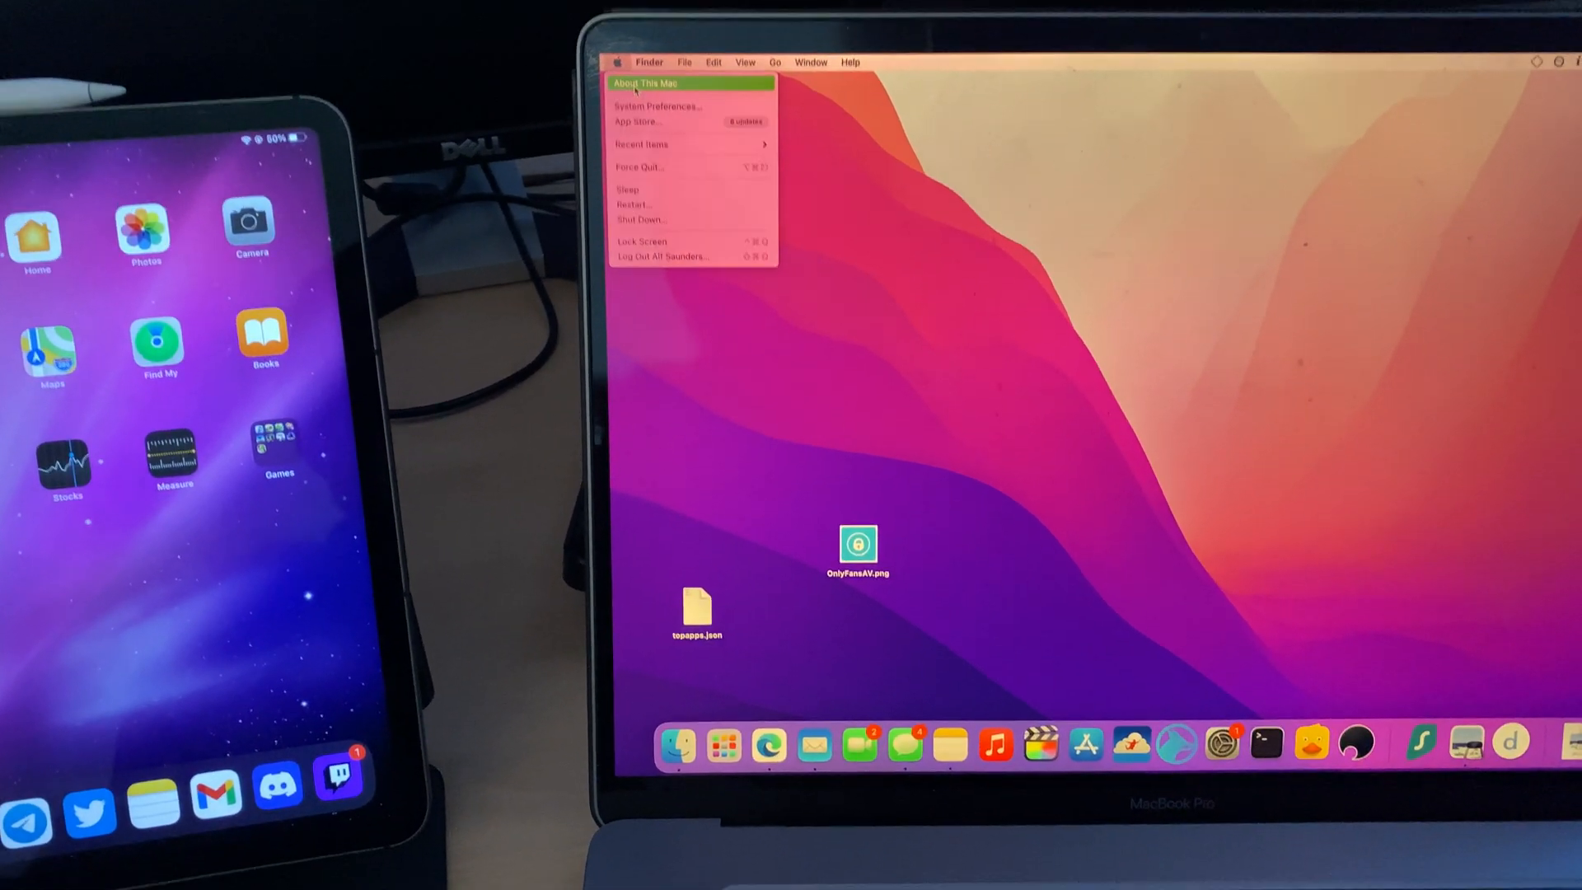
Step: Open the Apple menu to reach About This Mac
{"action": "left_click", "coordinate": [645, 82]}
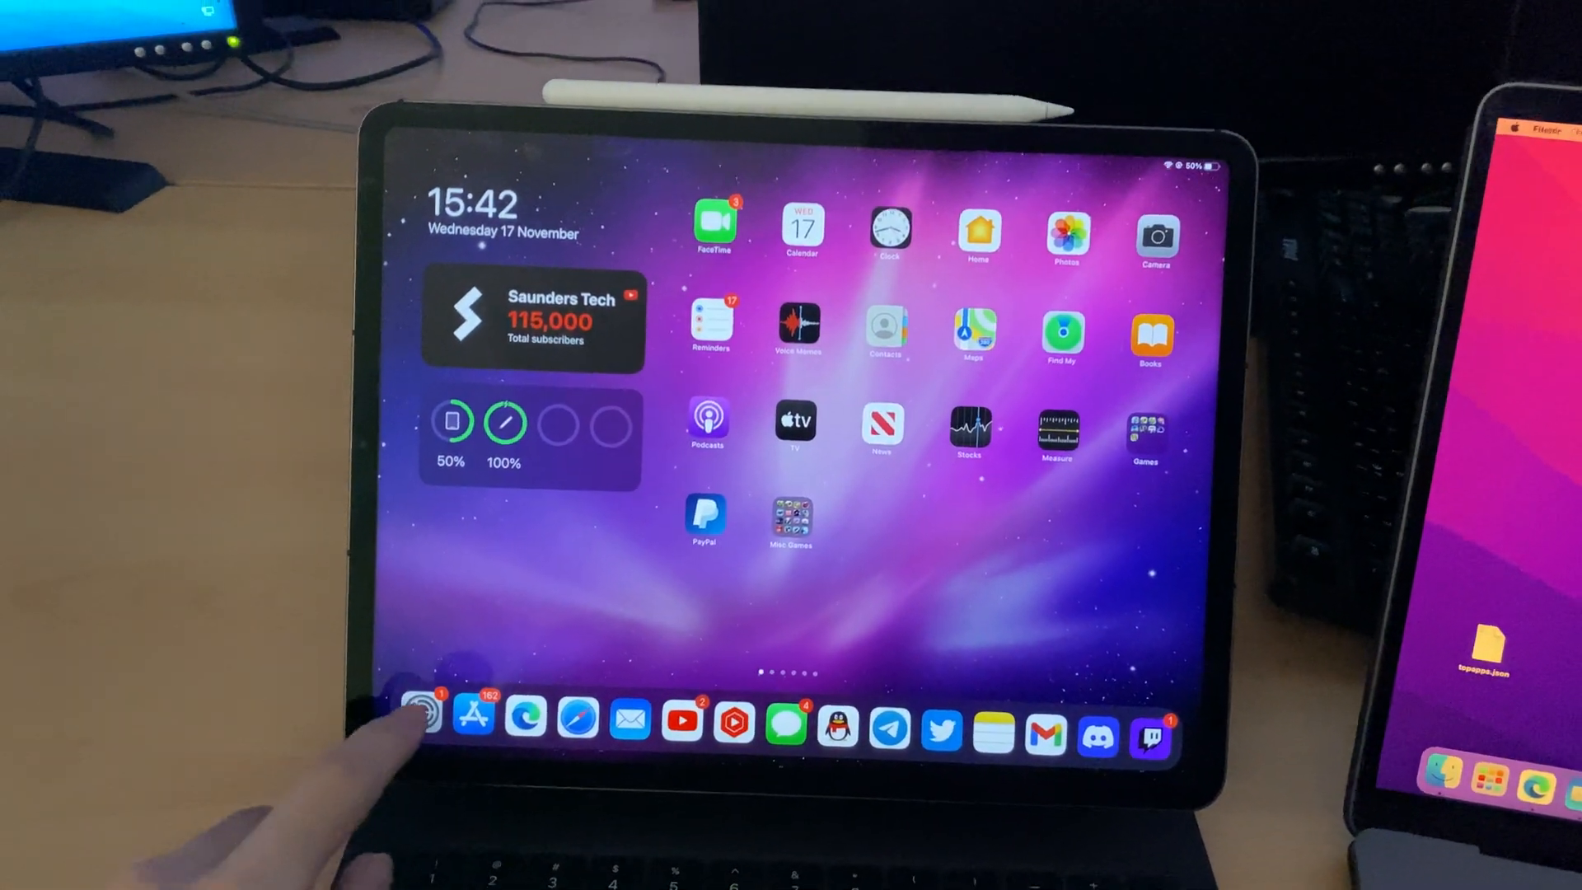
Step: Open iPad Settings and go to General to view software details
{"action": "left_click", "coordinate": [423, 719]}
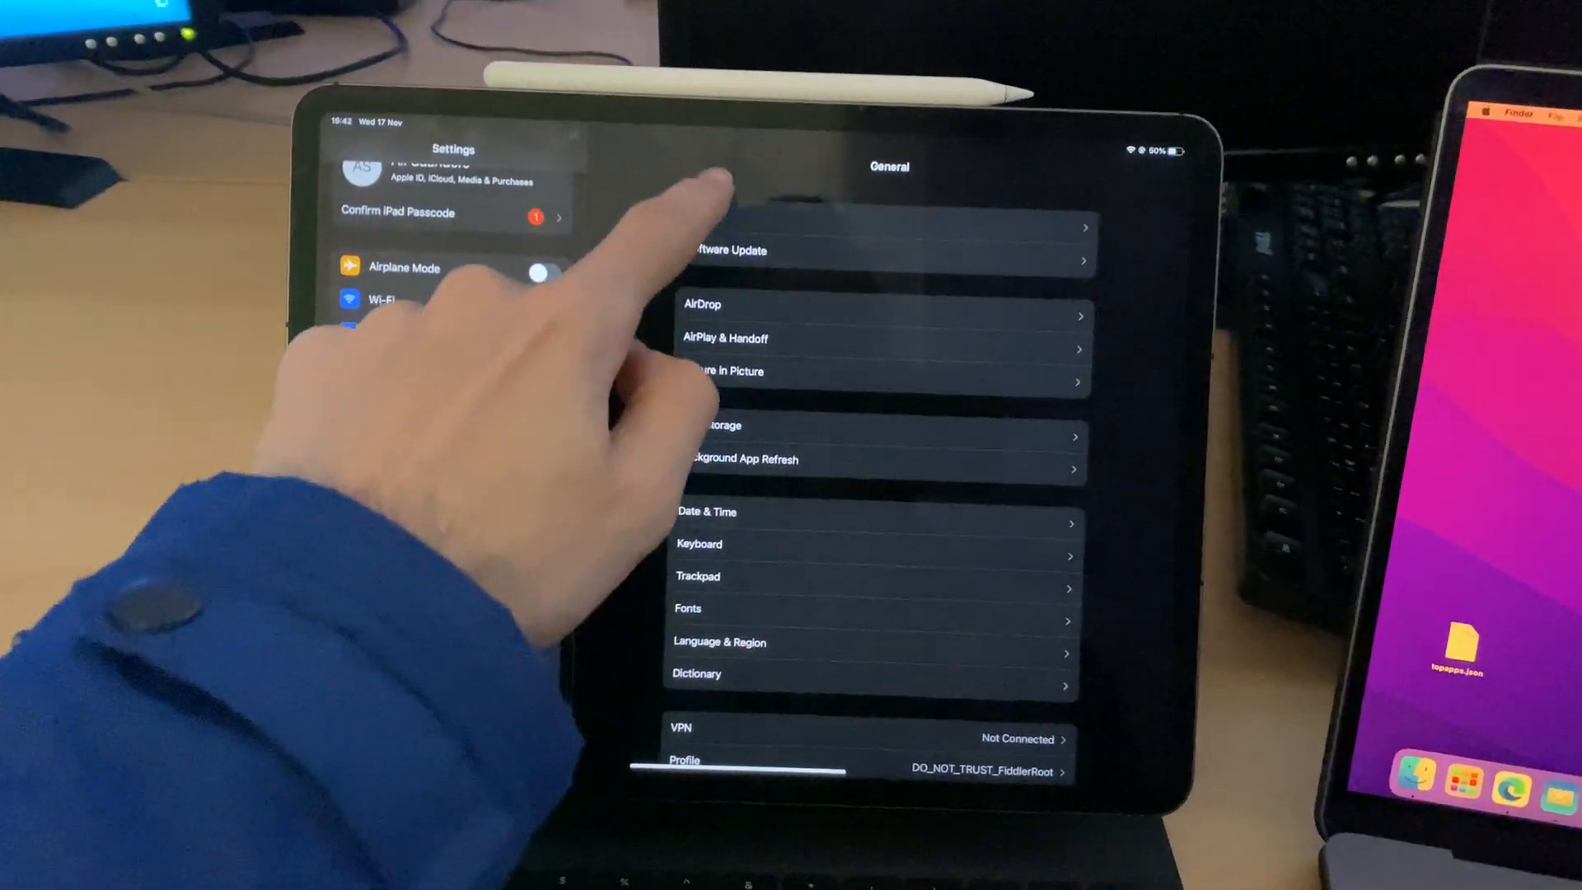
{"action": "left_click", "coordinate": [727, 202]}
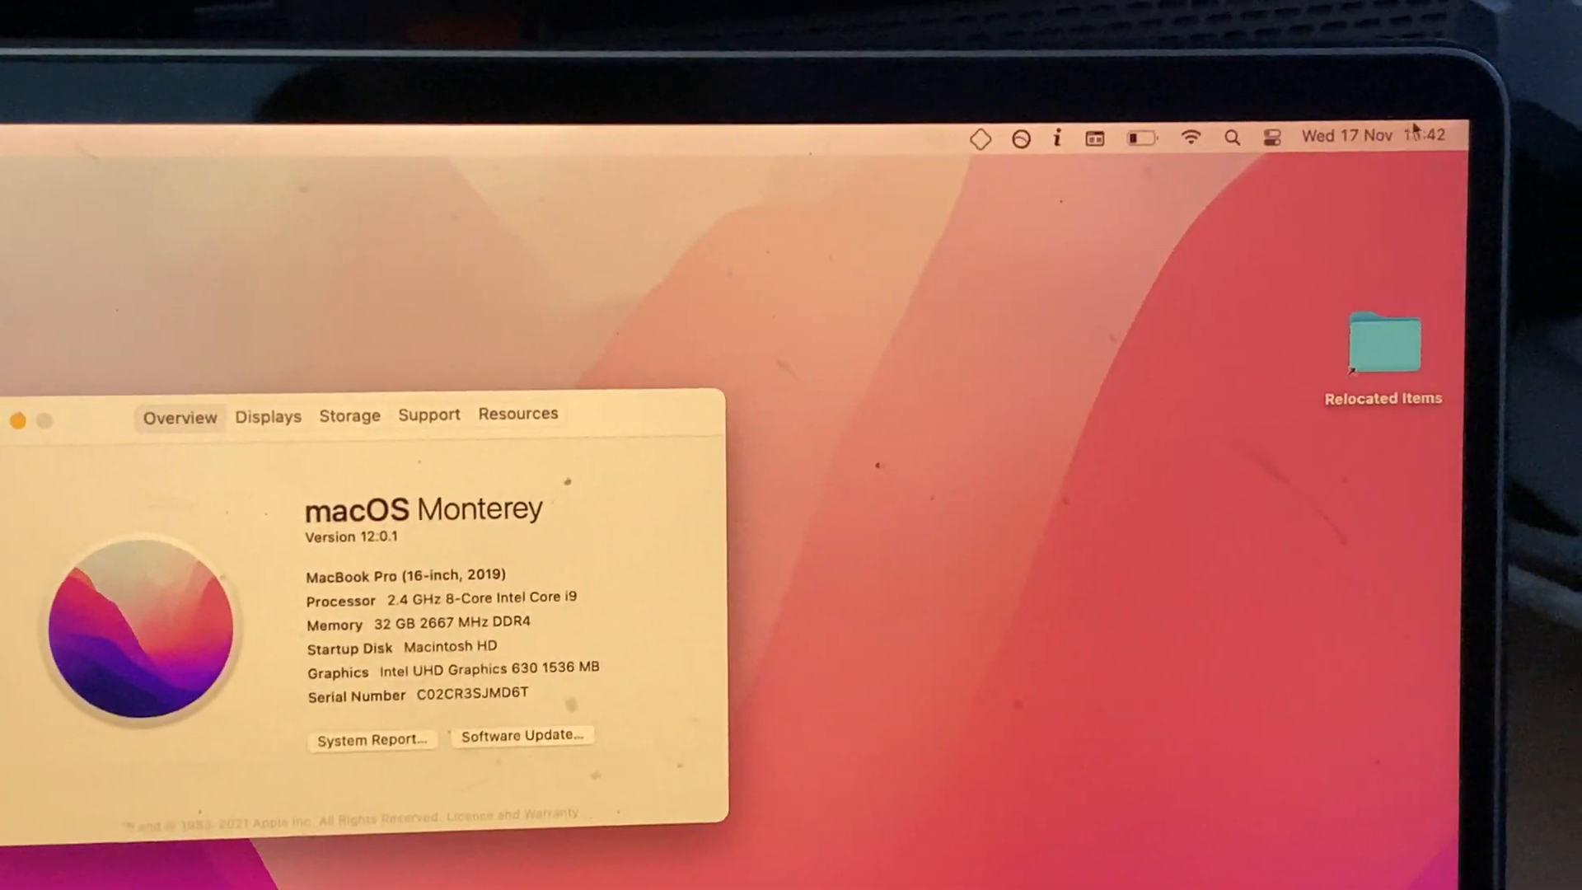
Step: Open Screen Mirroring from the Mac's Control Center
{"action": "left_click", "coordinate": [1270, 136]}
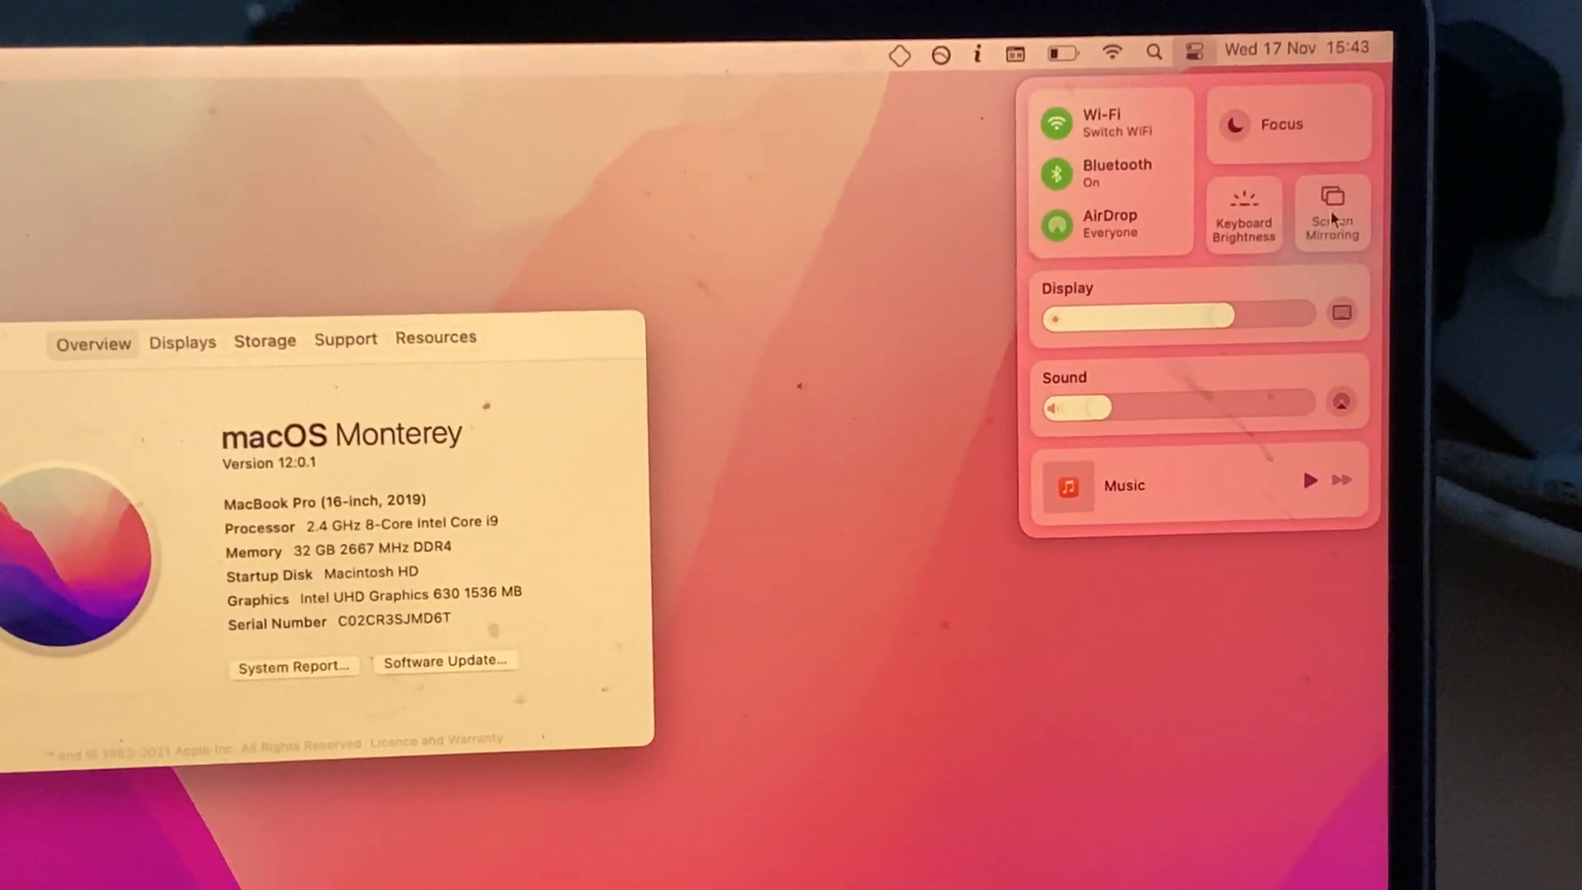
{"action": "left_click", "coordinate": [1331, 207]}
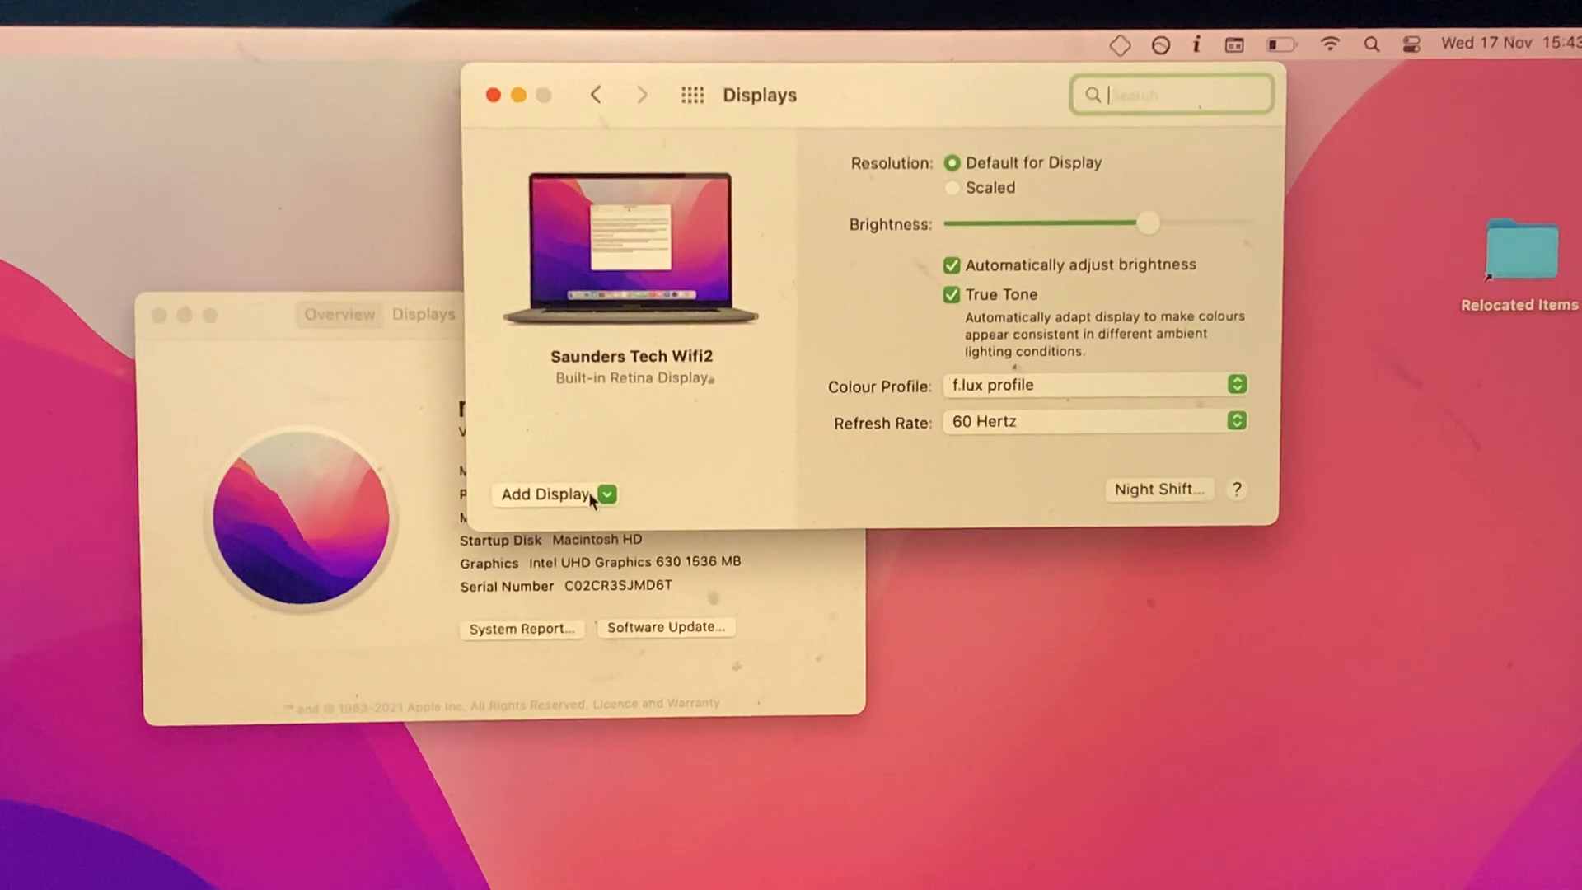
Step: Choose the iPad from the Add Display pop-up in Displays preferences
{"action": "left_click", "coordinate": [606, 495]}
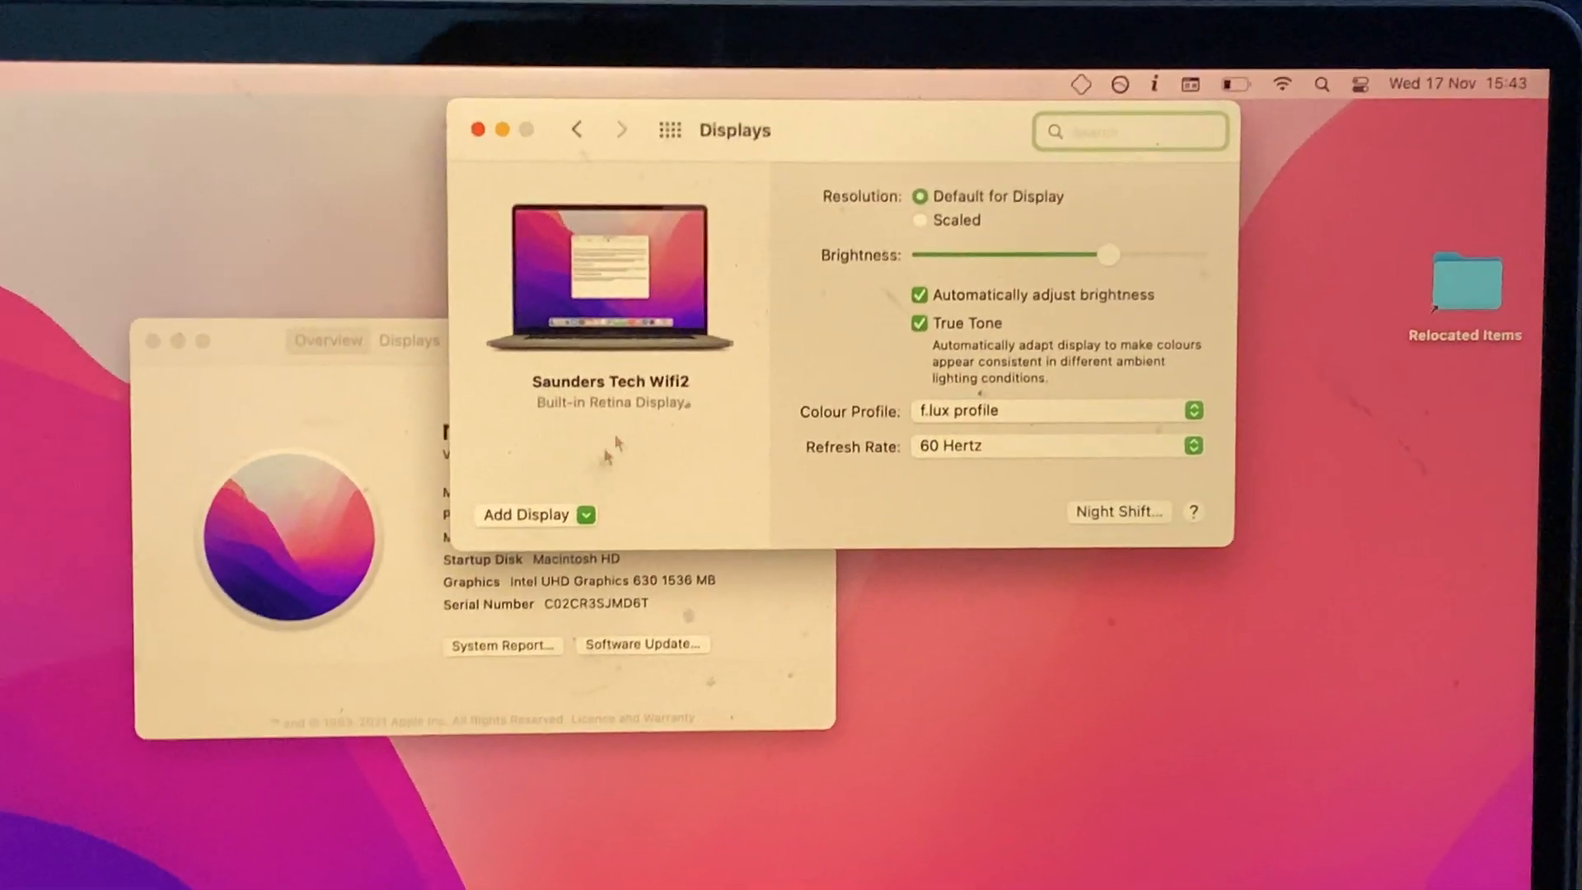
{"action": "left_click", "coordinate": [1281, 84]}
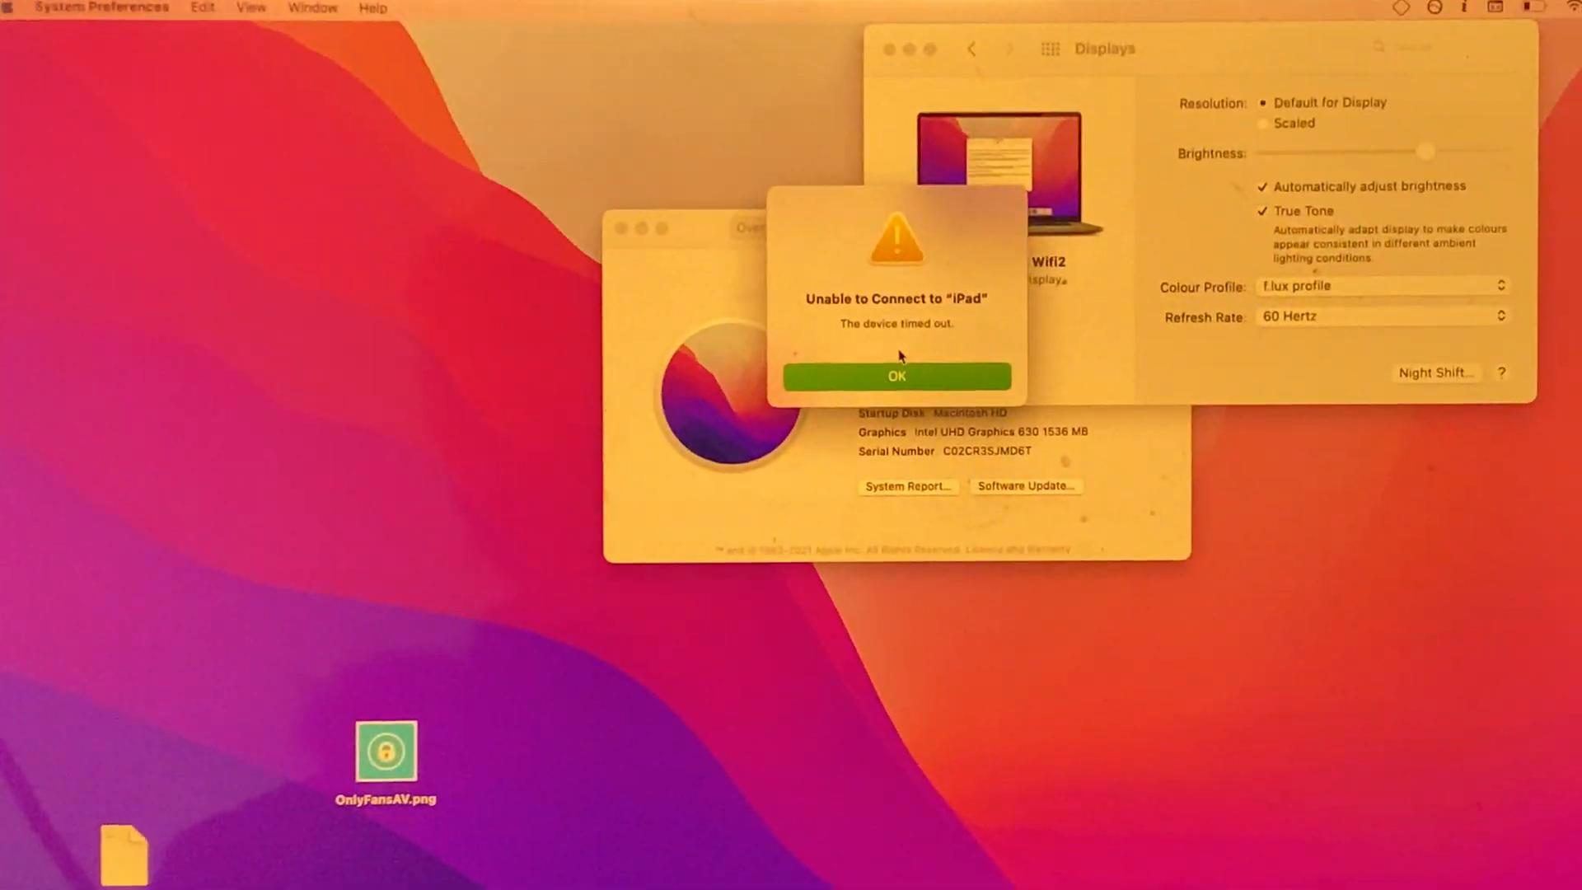
Step: Dismiss the 'Unable to Connect to iPad' alert with OK
{"action": "left_click", "coordinate": [894, 376]}
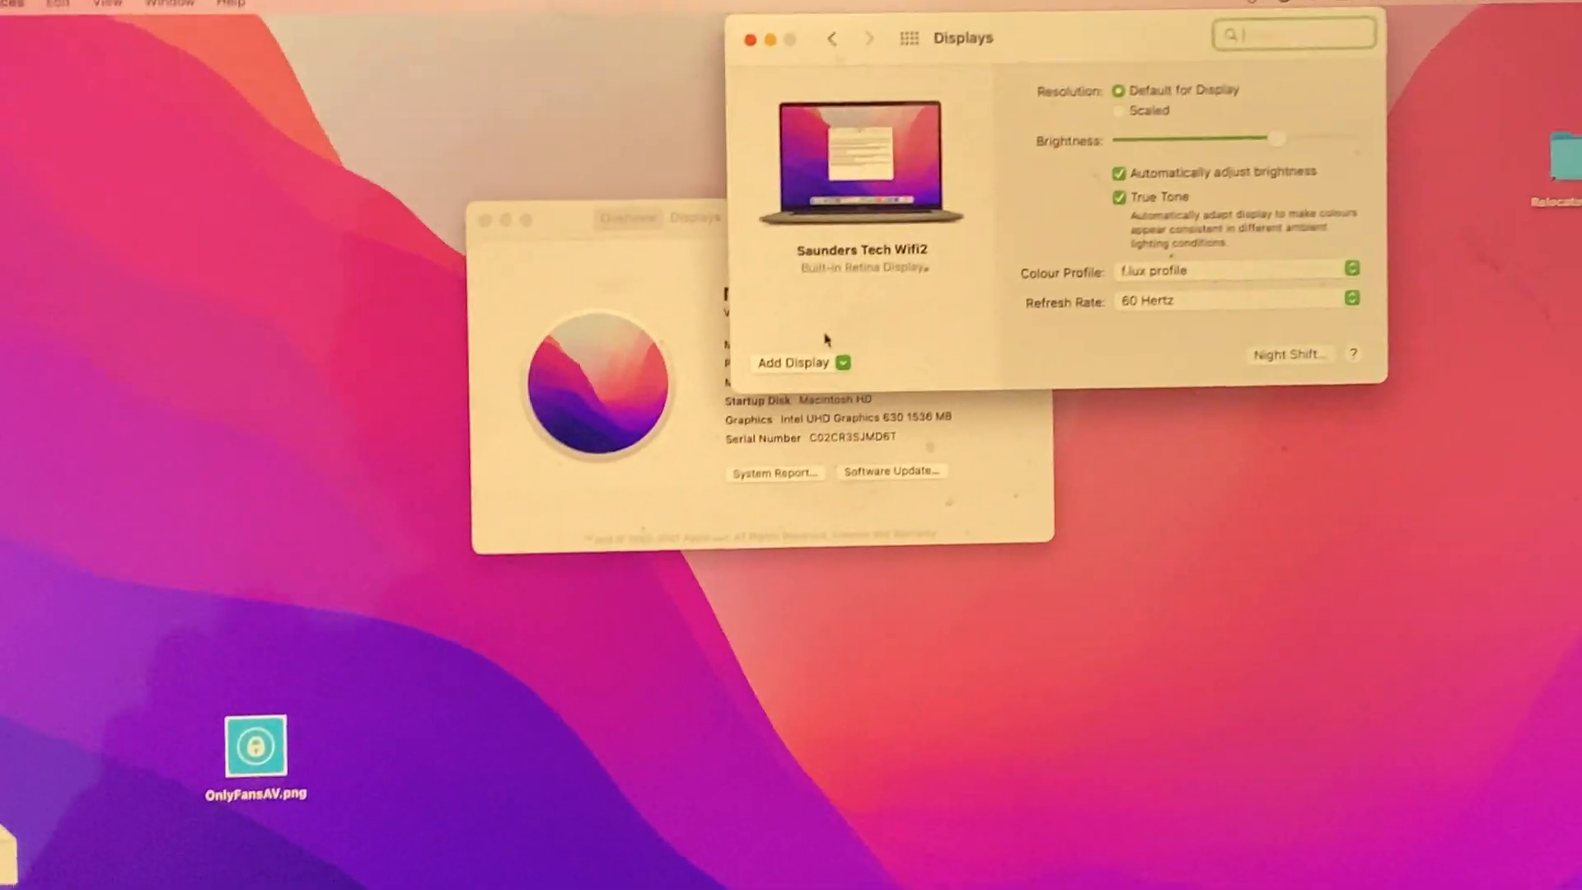